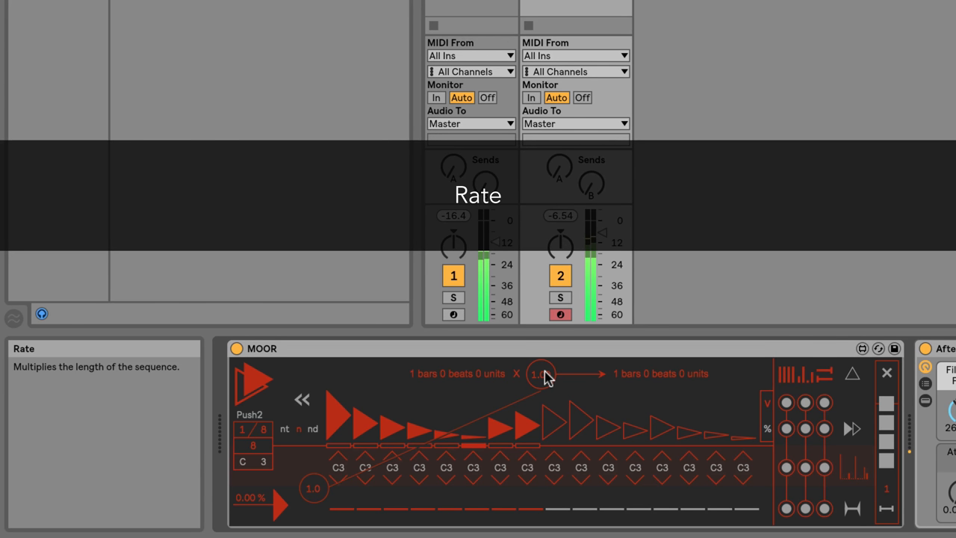
Raise the Rate multiplier dial so the C3 sequence stretches to 1 bar 2 beats.
drag(540, 373, 540, 351)
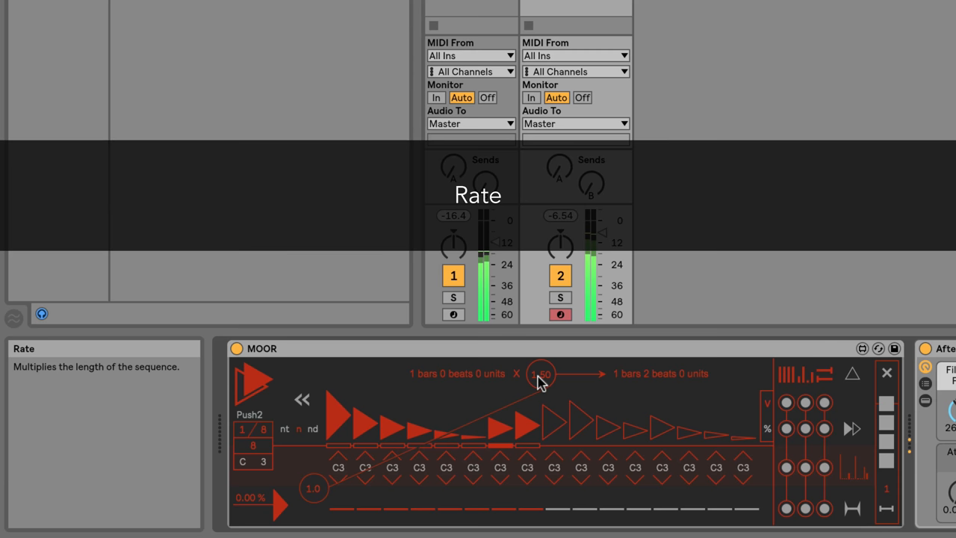
drag(541, 373, 541, 388)
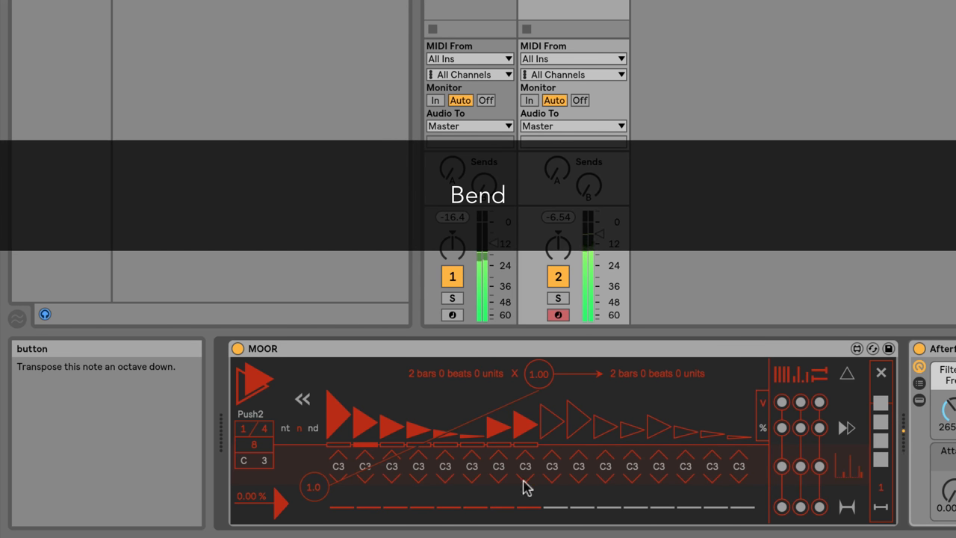
mouse_move(337, 492)
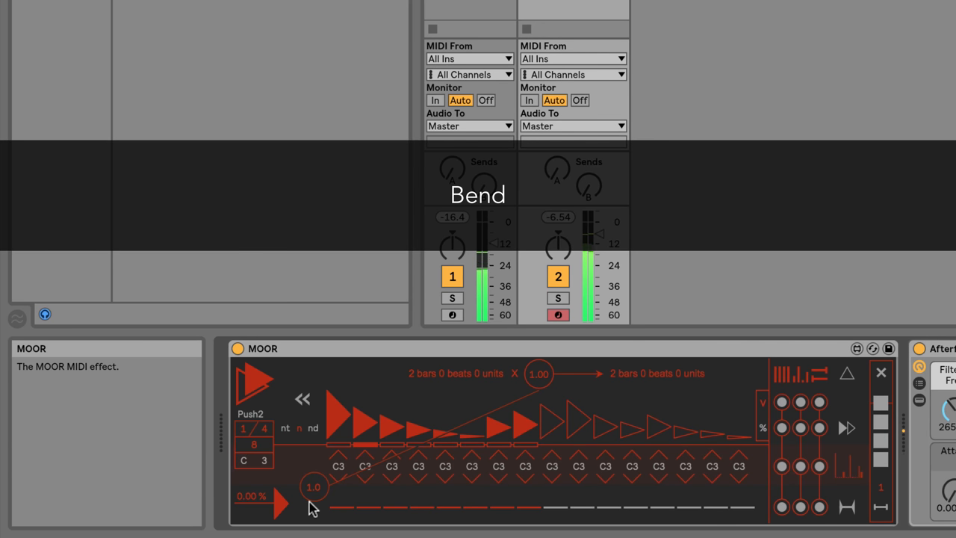
Turn the Bend dial up so the C3 sequence steps become unevenly spaced.
drag(314, 487, 314, 463)
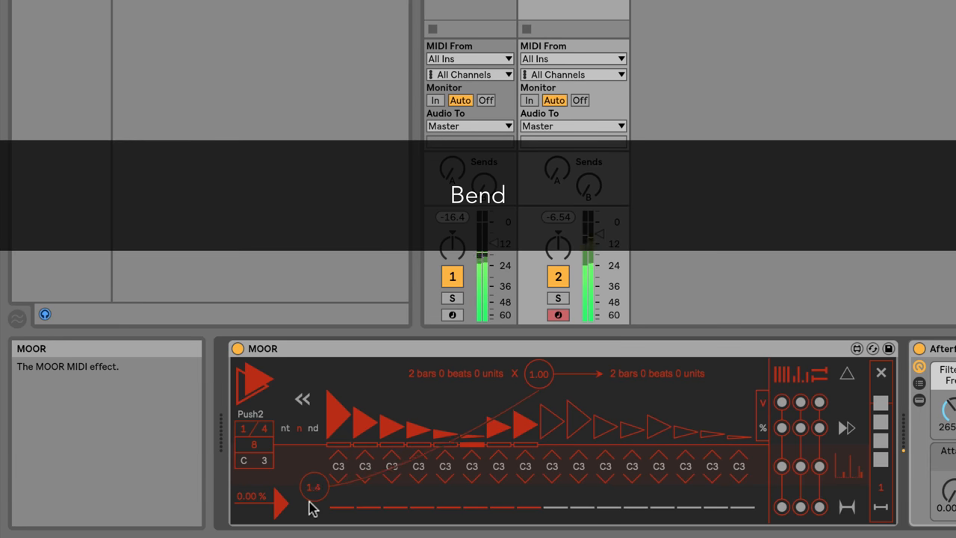
drag(314, 487, 313, 471)
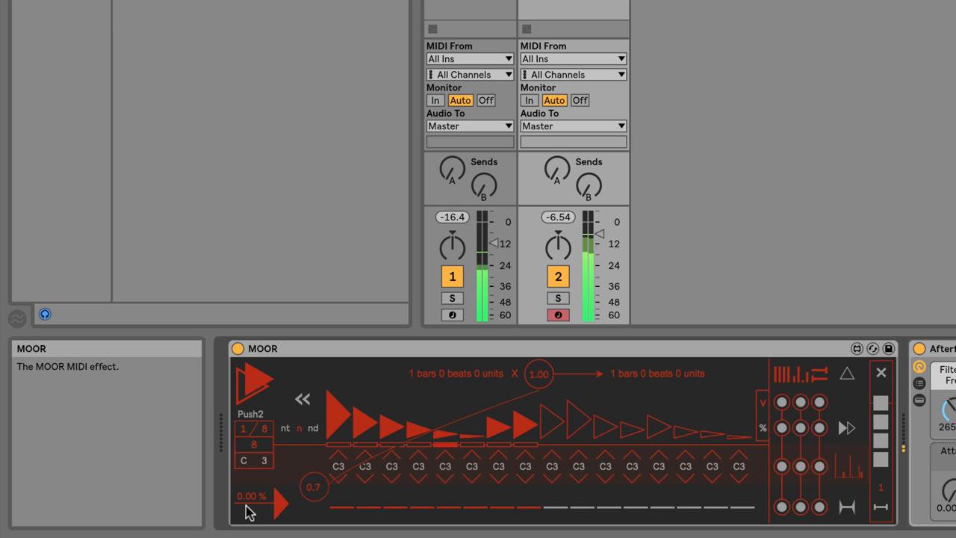
mouse_move(266, 478)
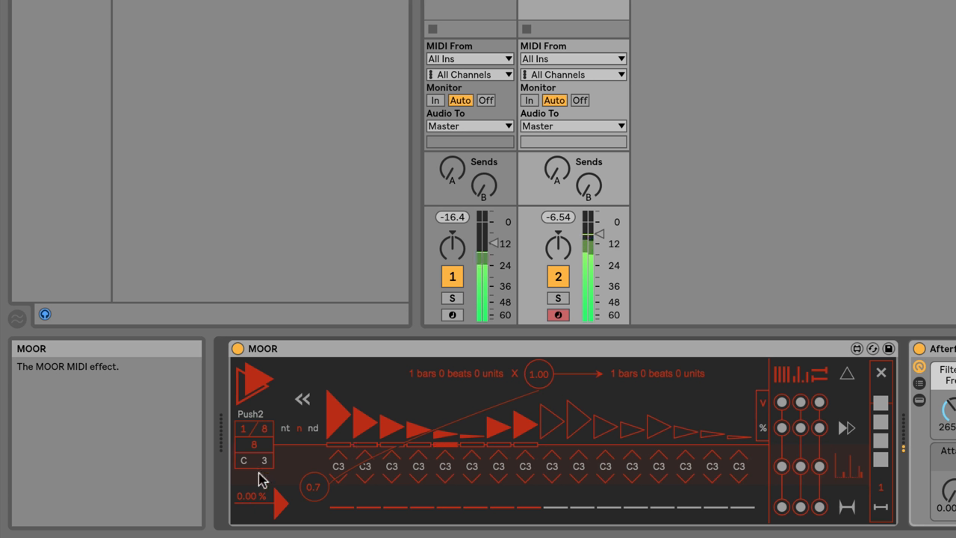